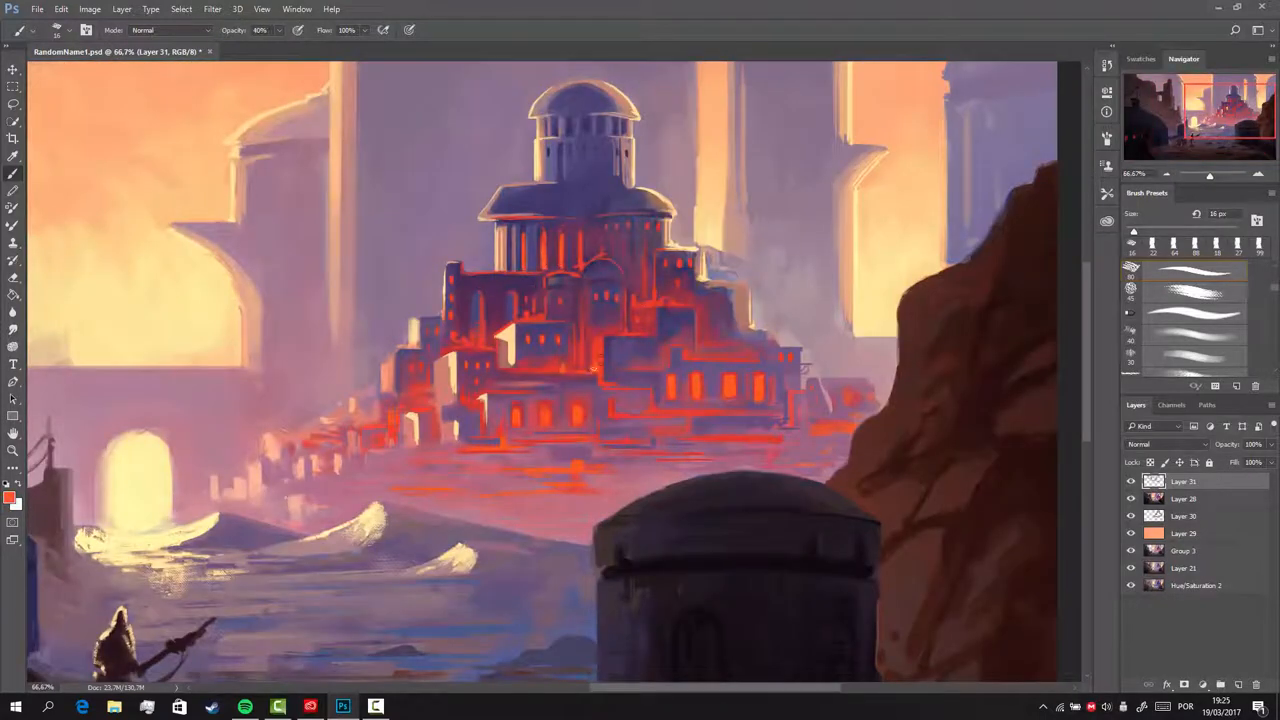
# Brush a soft light-orange stroke into the haze at the city's lower left.
pyautogui.moveTo(620, 230); pyautogui.dragTo(640, 320)
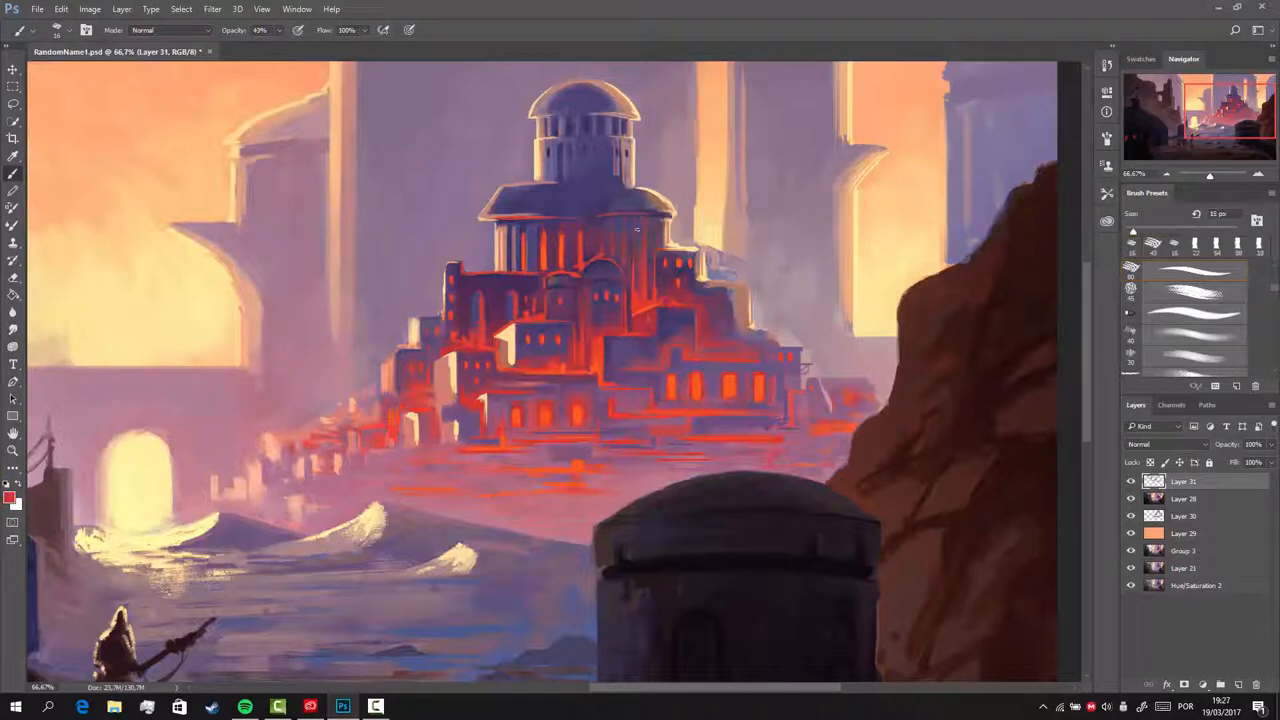